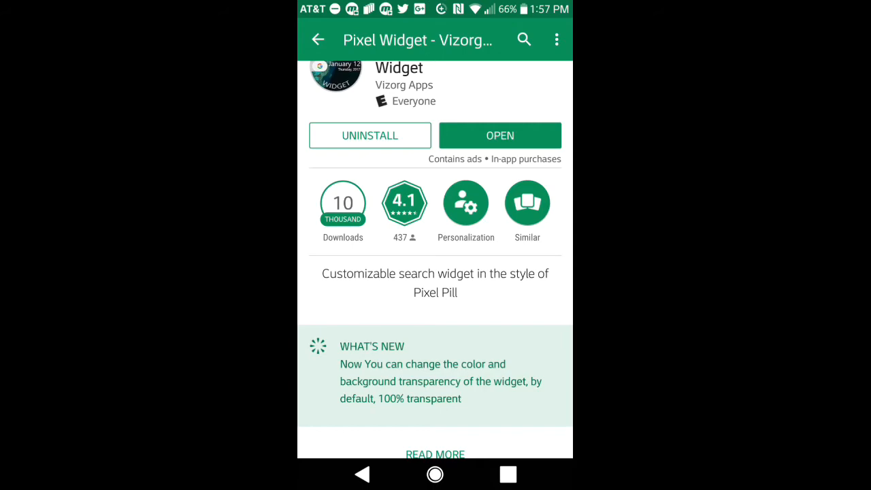
- Go back to the home screen and tap the Tuesday/April 4 pill widget to open Vizorg Widget
{"action": "left_click", "coordinate": [434, 453]}
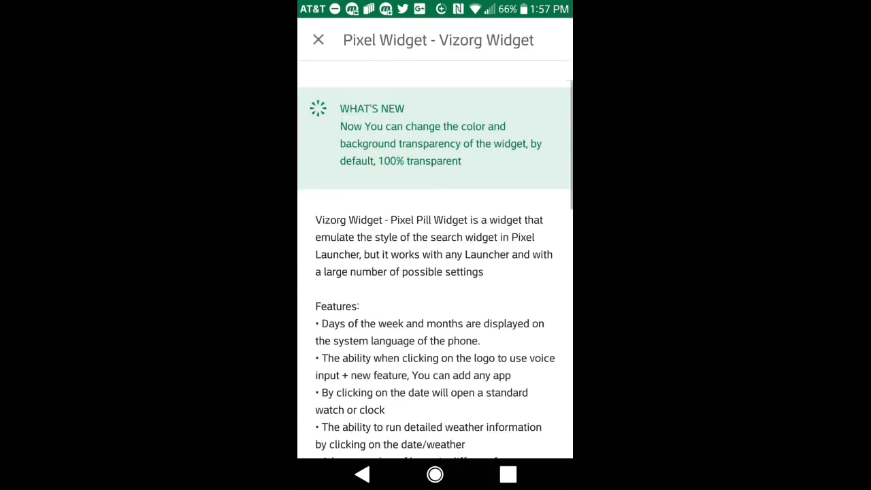
{"action": "scroll", "scroll_direction": "down", "scroll_amount": 3}
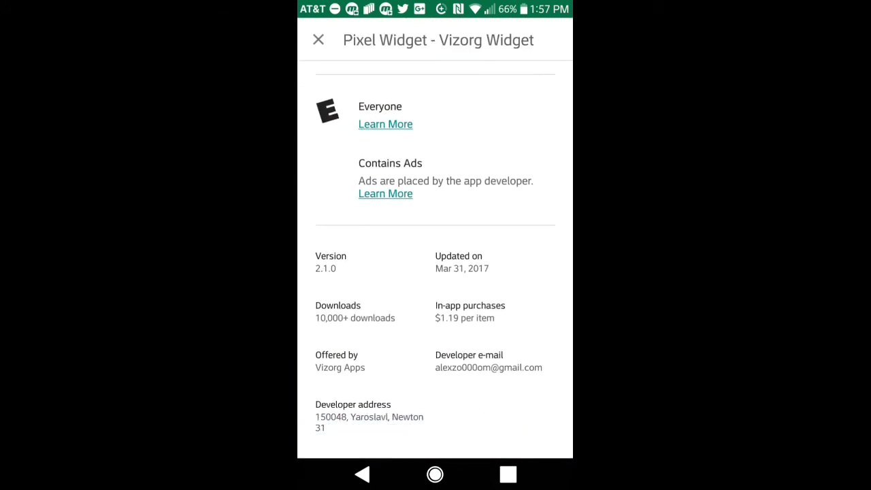
{"action": "left_click", "coordinate": [318, 40]}
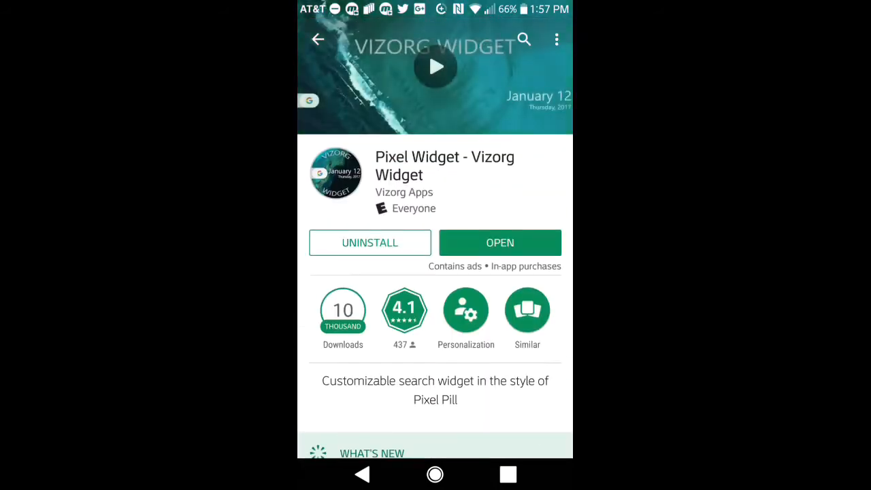
{"action": "scroll", "scroll_direction": "up", "scroll_amount": 3}
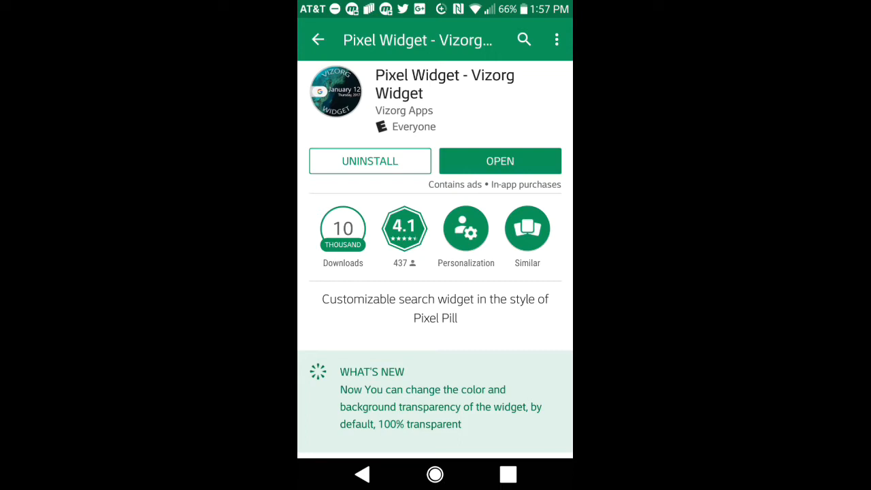
{"action": "scroll", "scroll_direction": "down", "scroll_amount": 3}
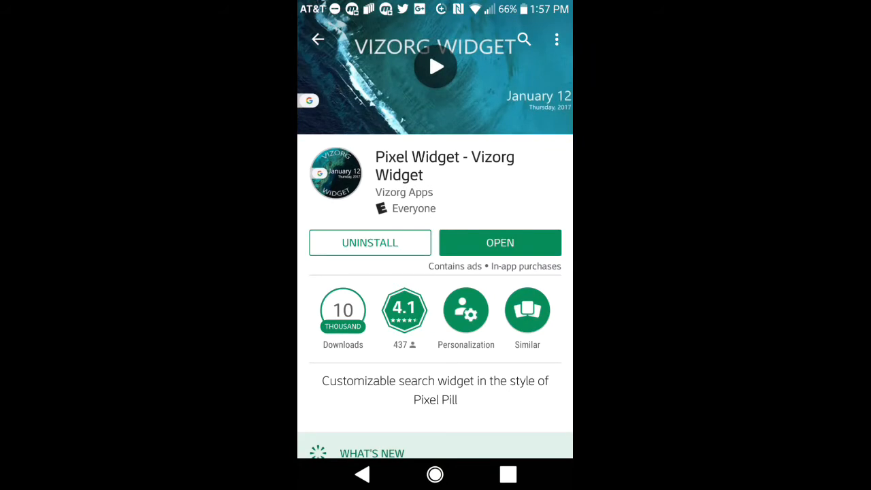
{"action": "left_click", "coordinate": [500, 242]}
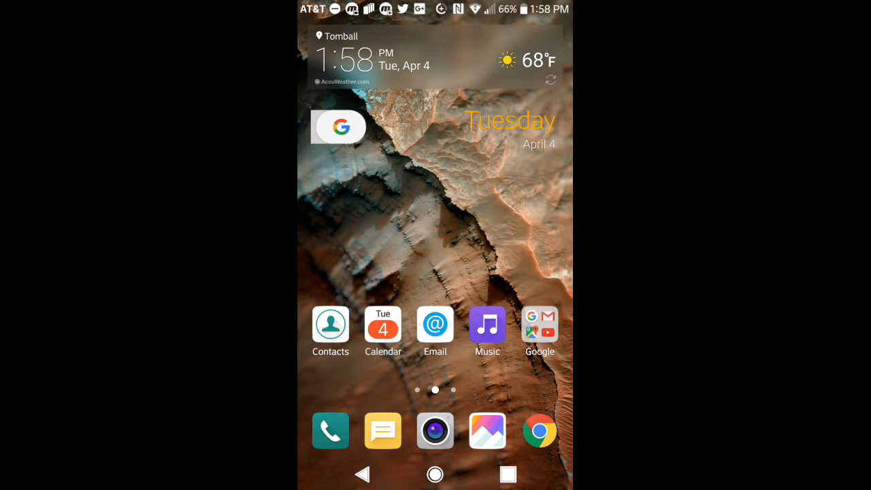
{"action": "scroll", "scroll_direction": "right", "scroll_amount": 3}
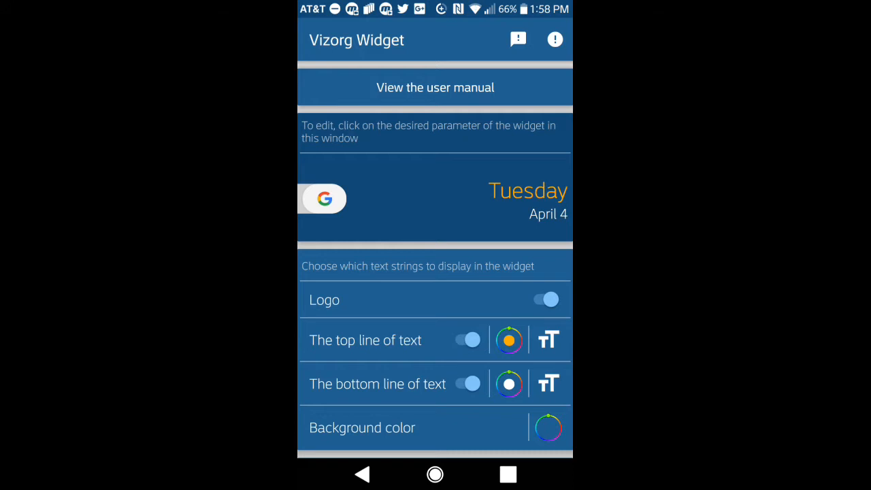
{"action": "left_click", "coordinate": [322, 198]}
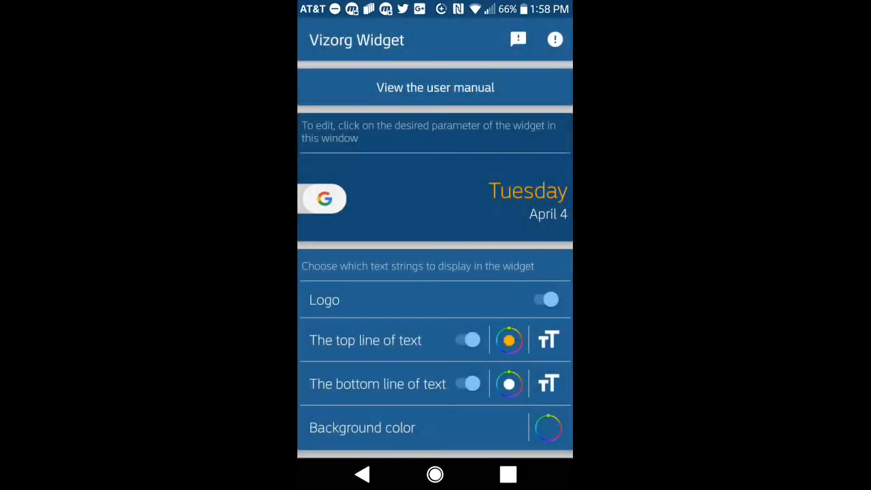
{"action": "left_click", "coordinate": [323, 198]}
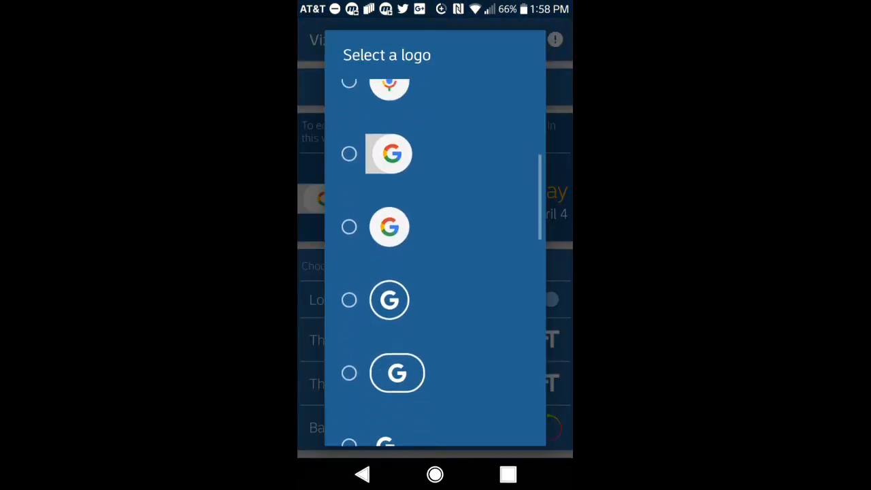
{"action": "scroll", "scroll_direction": "down", "scroll_amount": 3}
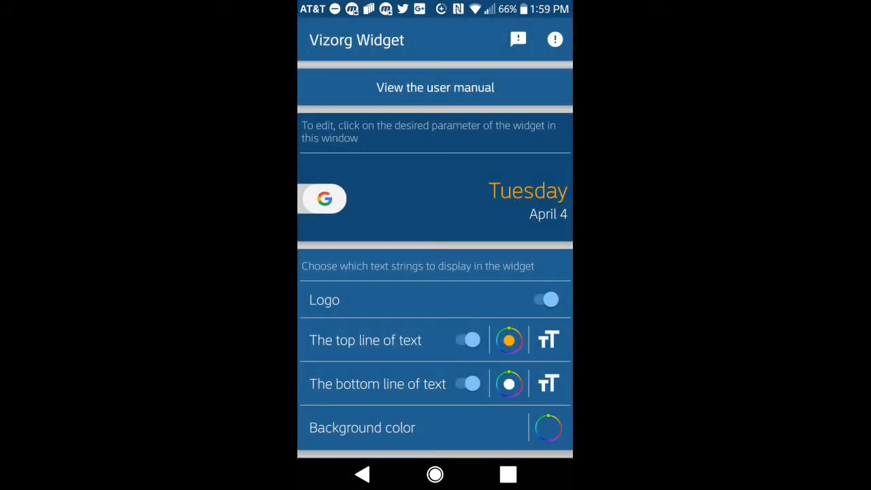
{"action": "scroll", "scroll_direction": "up", "scroll_amount": 3}
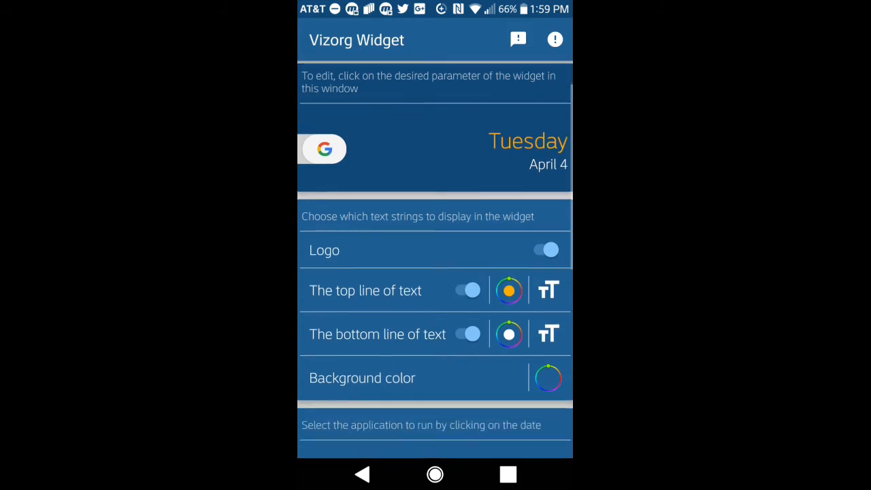
{"action": "scroll", "scroll_direction": "down", "scroll_amount": 3}
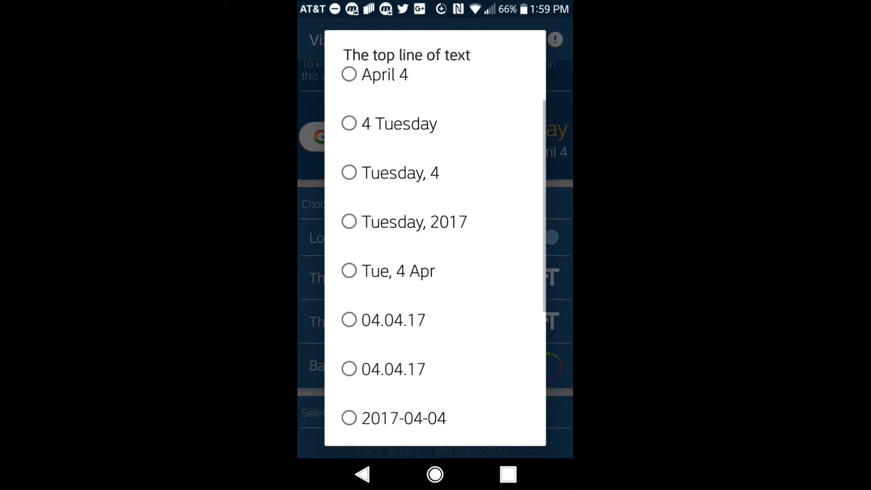
{"action": "scroll", "scroll_direction": "down", "scroll_amount": 3}
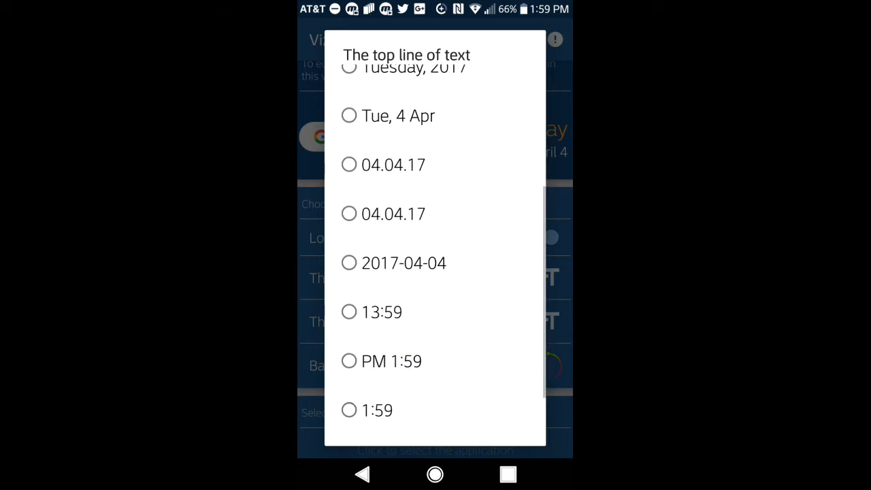
{"action": "scroll", "scroll_direction": "down", "scroll_amount": 3}
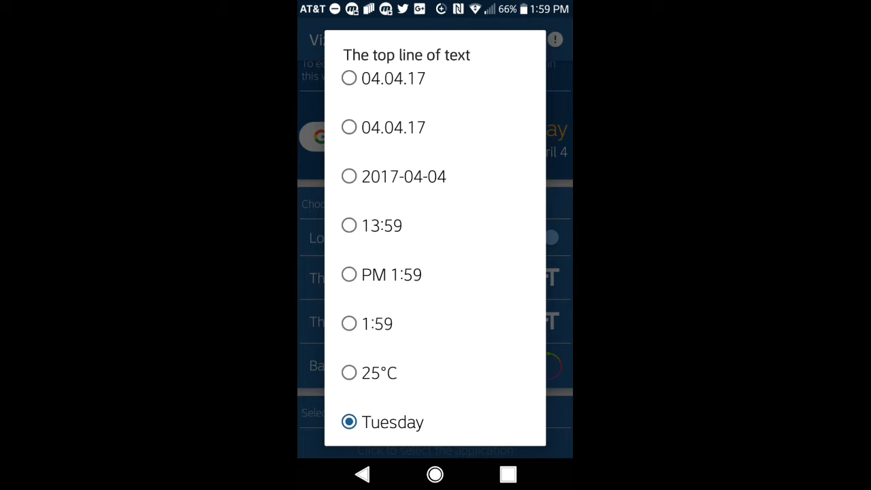
{"action": "scroll", "scroll_direction": "up", "scroll_amount": 3}
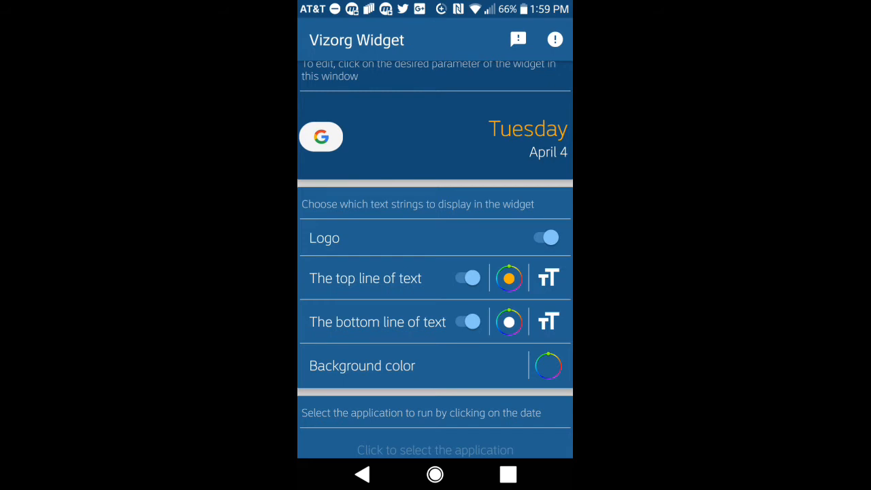
- Switch off the top and bottom text lines, leaving only the G logo
{"action": "scroll", "scroll_direction": "up", "scroll_amount": 3}
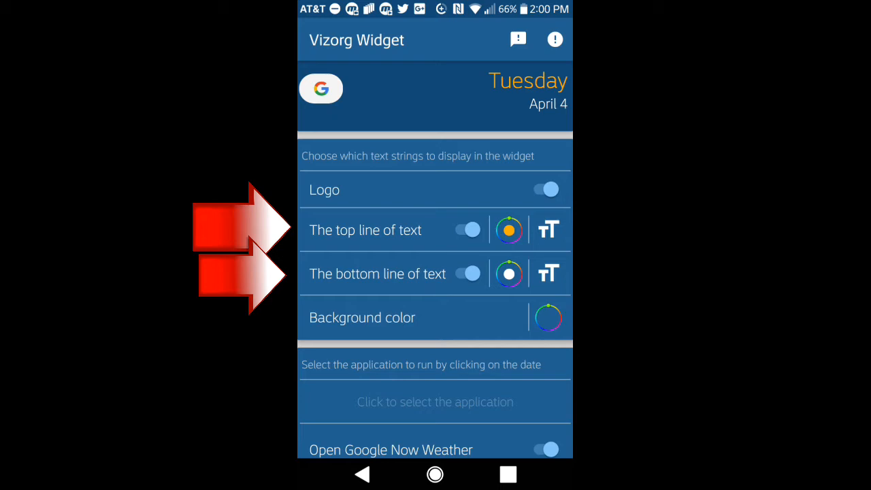
{"action": "left_click", "coordinate": [468, 229]}
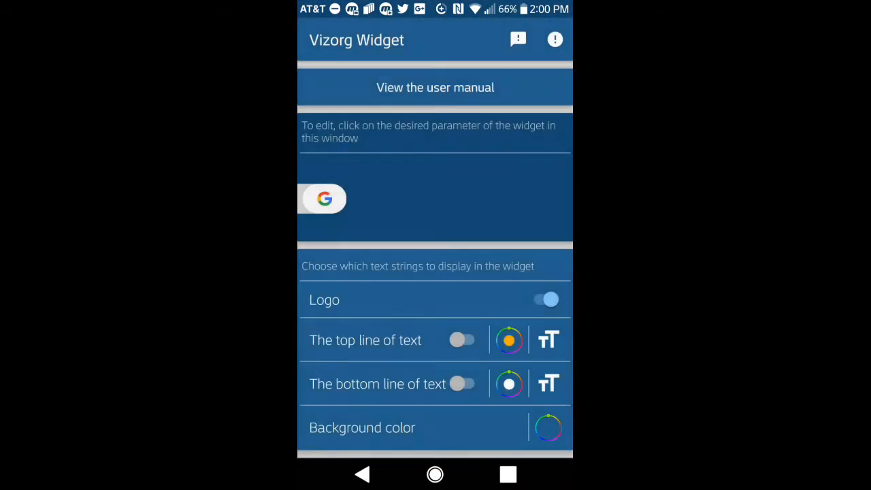
{"action": "left_click", "coordinate": [324, 198]}
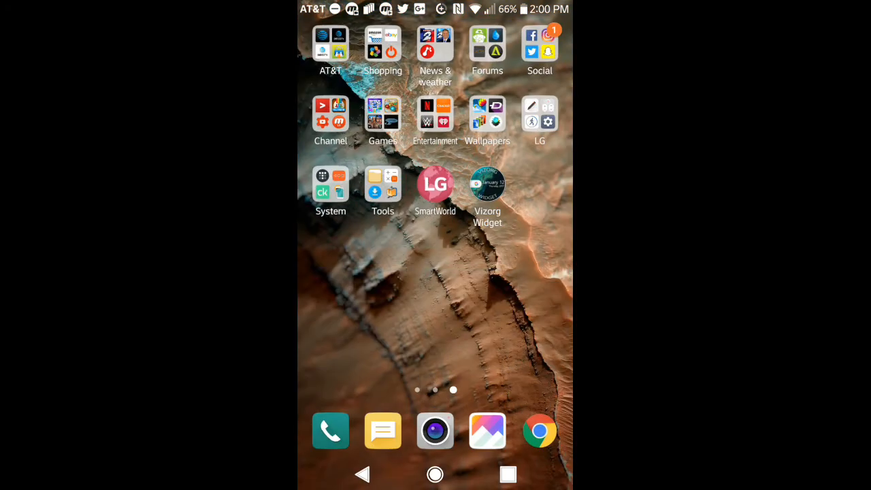
- Check that the home screen widget shows only the G pill, then tap it to reopen settings
{"action": "scroll", "scroll_direction": "left", "scroll_amount": 3}
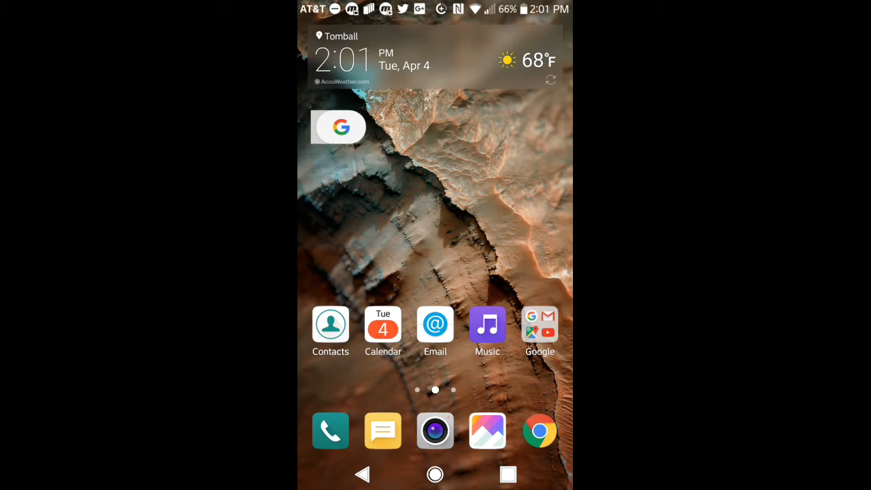
{"action": "left_click", "coordinate": [338, 128]}
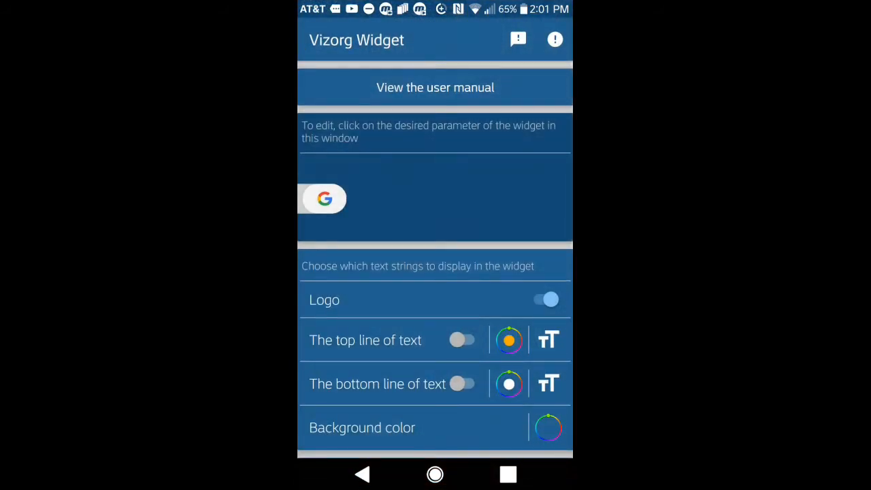
- Change the widget logo to the colored microphone and view it on the home screen
{"action": "left_click", "coordinate": [324, 198]}
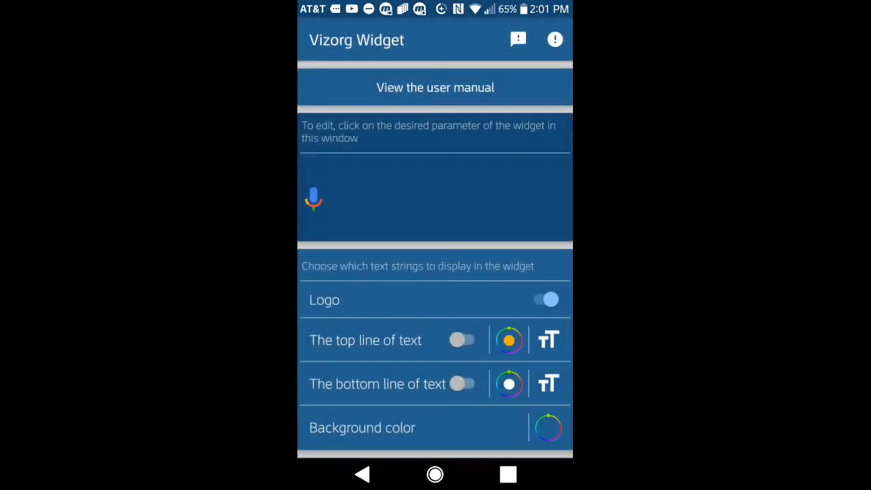
{"action": "left_click", "coordinate": [435, 474]}
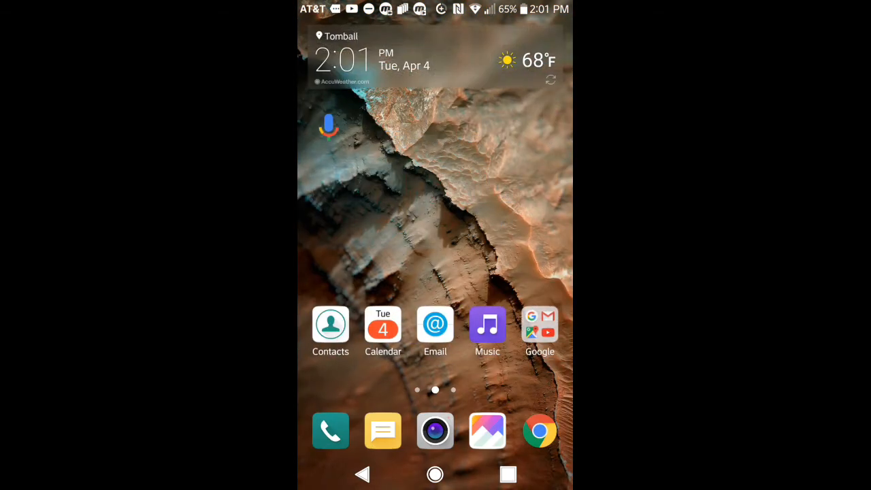
{"action": "scroll", "scroll_direction": "left", "scroll_amount": 3}
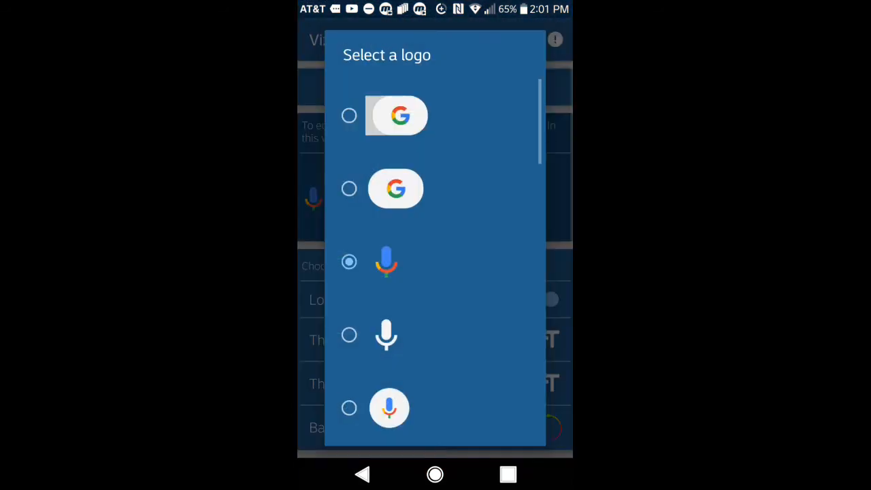
{"action": "scroll", "scroll_direction": "down", "scroll_amount": 3}
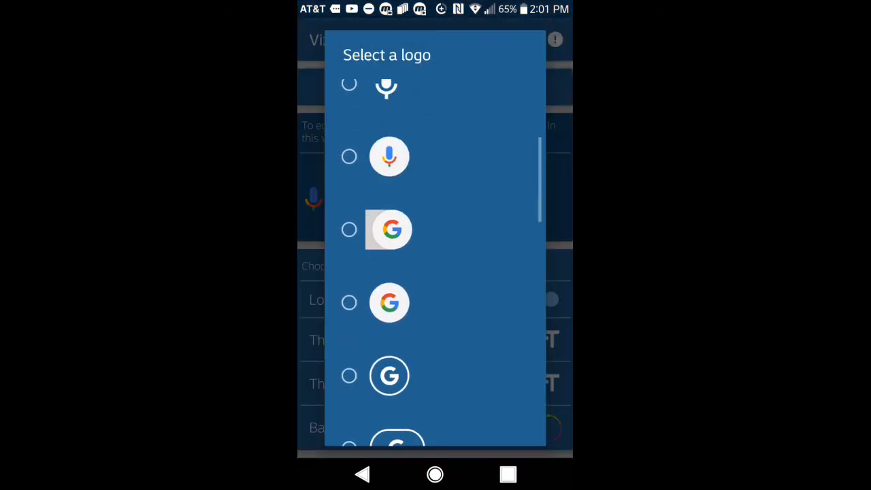
{"action": "scroll", "scroll_direction": "down", "scroll_amount": 3}
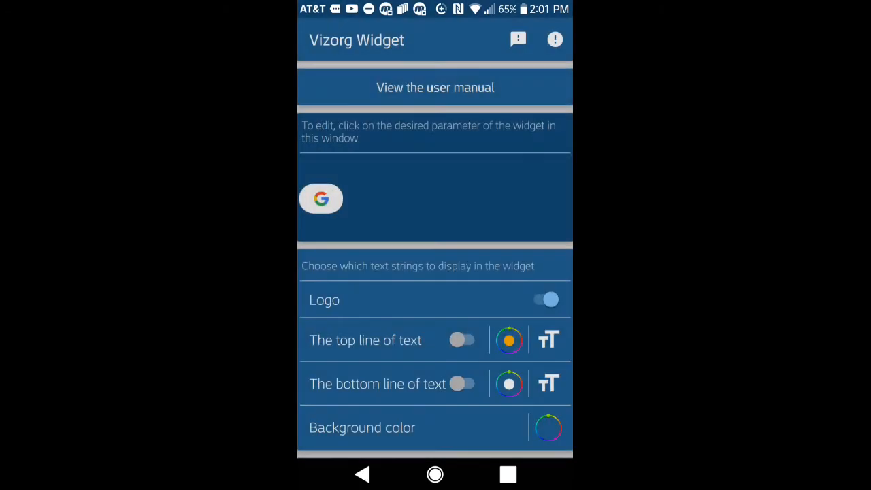
- Turn 'The top line of text' back on so the preview shows Tuesday
{"action": "scroll", "scroll_direction": "down", "scroll_amount": 3}
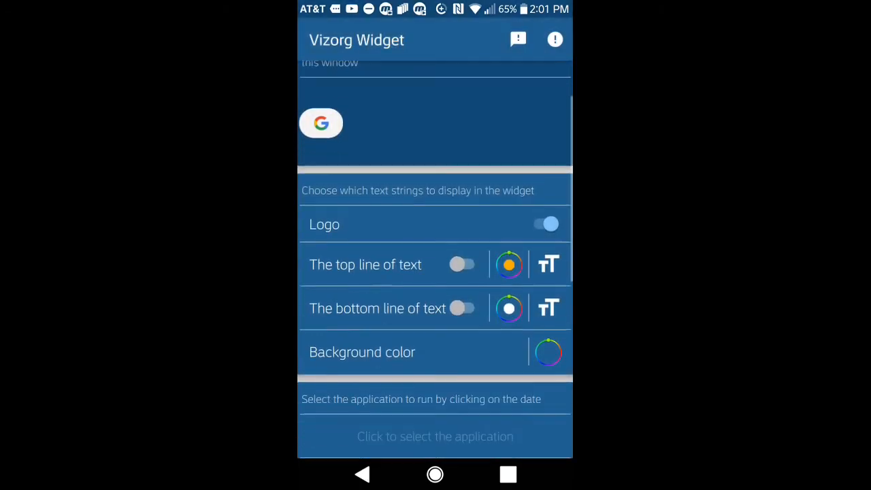
{"action": "scroll", "scroll_direction": "up", "scroll_amount": 3}
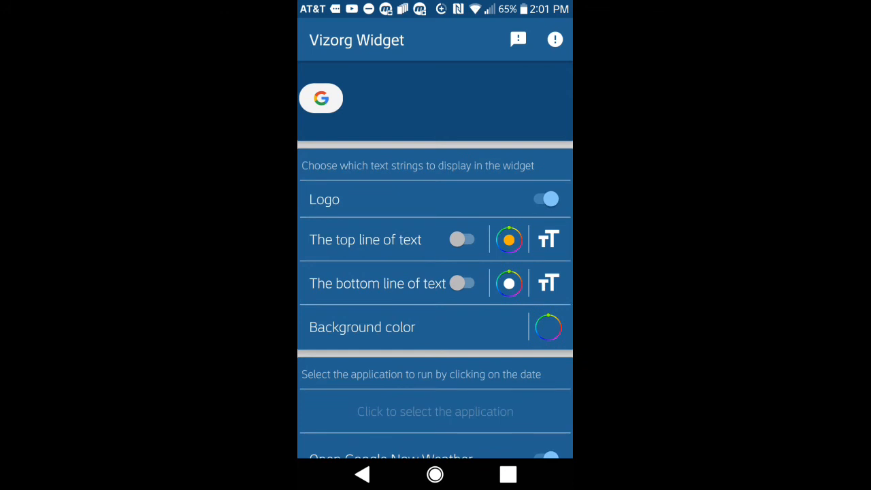
{"action": "left_click", "coordinate": [463, 238]}
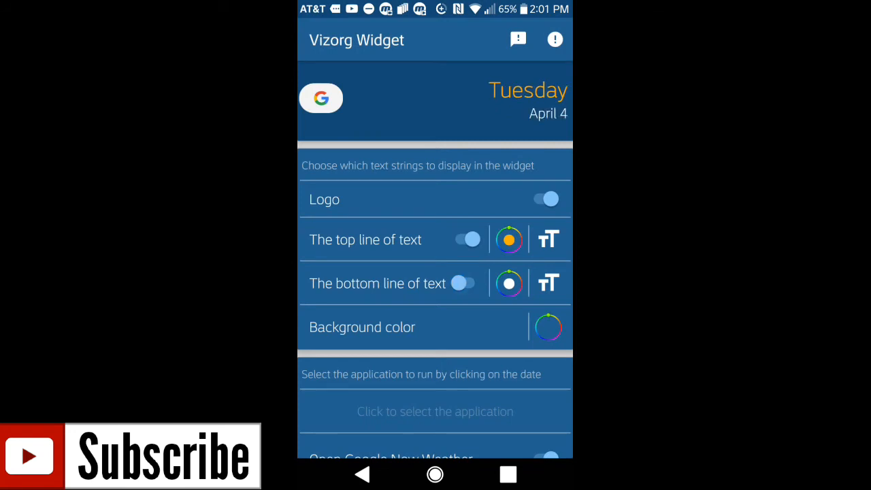
- Re-enable 'The bottom line of text', keeping the 'April 4' date format
{"action": "left_click", "coordinate": [467, 283]}
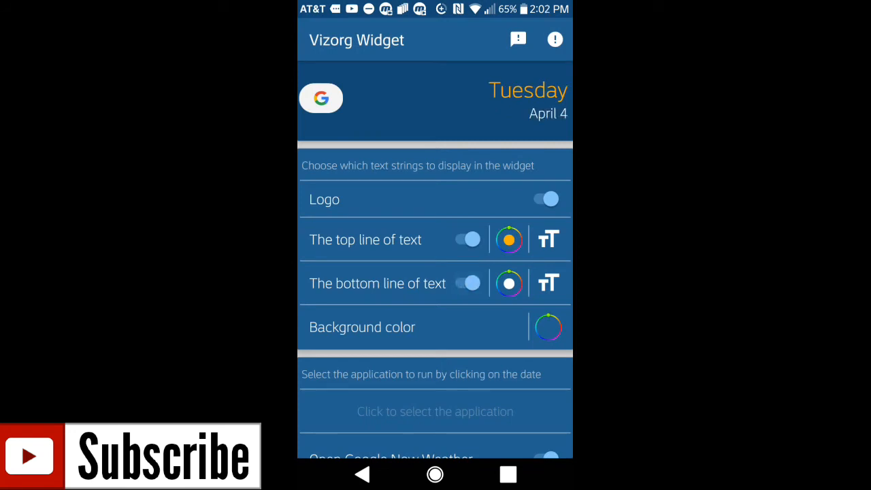
{"action": "left_click", "coordinate": [467, 239]}
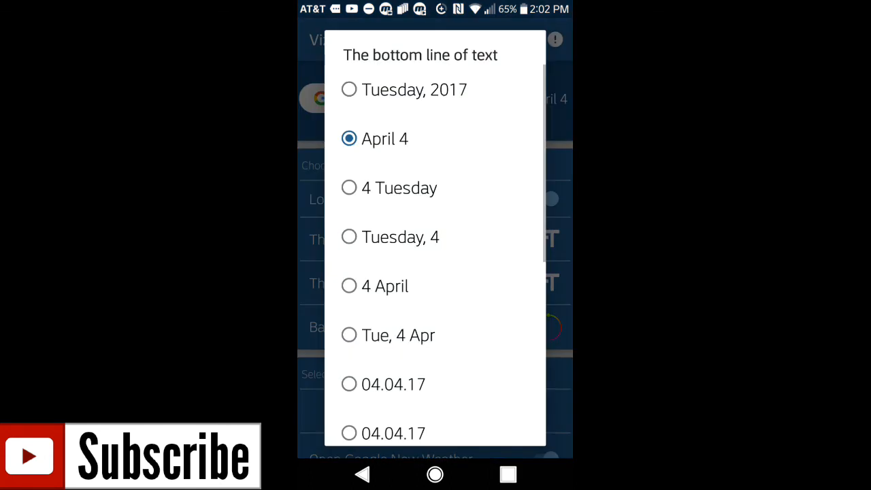
{"action": "scroll", "scroll_direction": "down", "scroll_amount": 3}
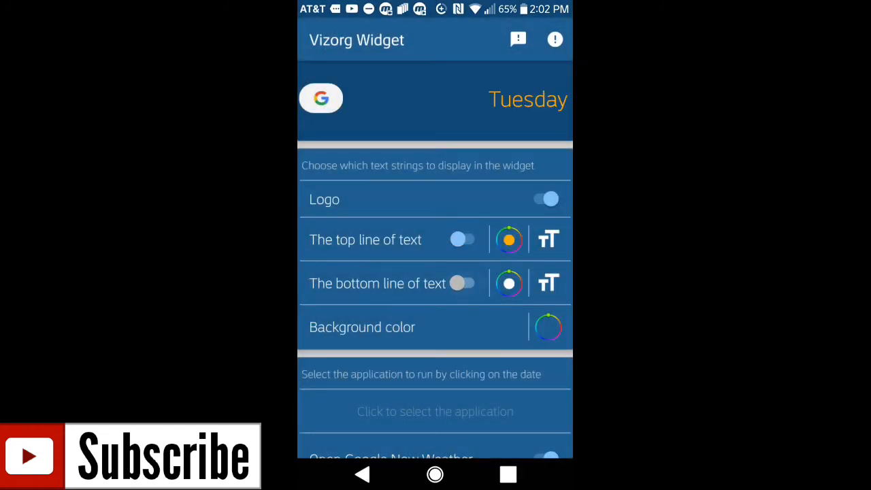
{"action": "left_click", "coordinate": [467, 283]}
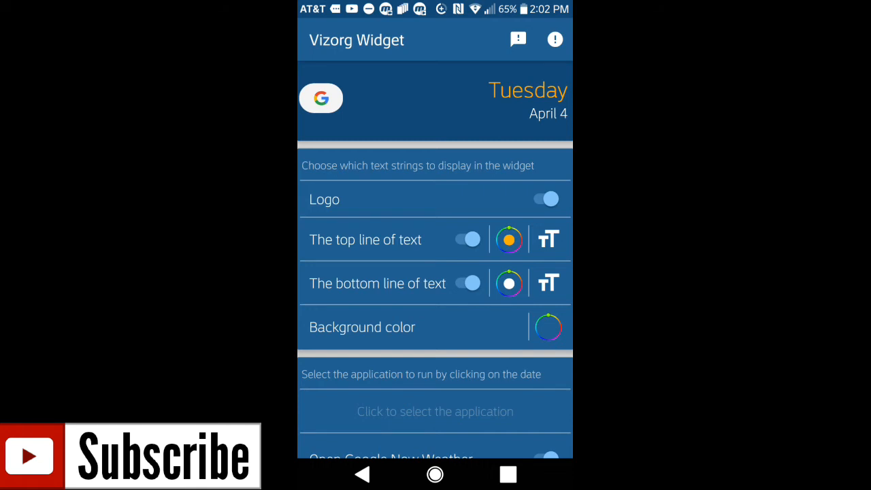
- Confirm orange for the top line colour and check the Background color picker without changes
{"action": "left_click", "coordinate": [508, 239]}
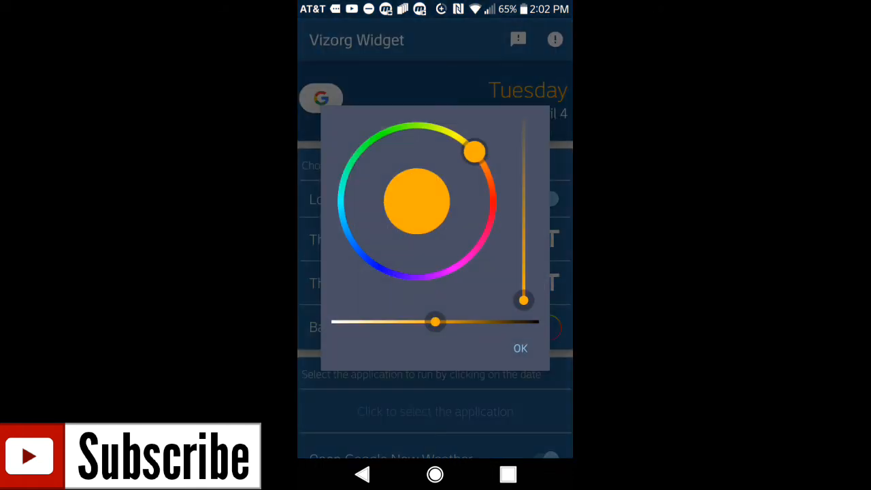
{"action": "left_click", "coordinate": [519, 348]}
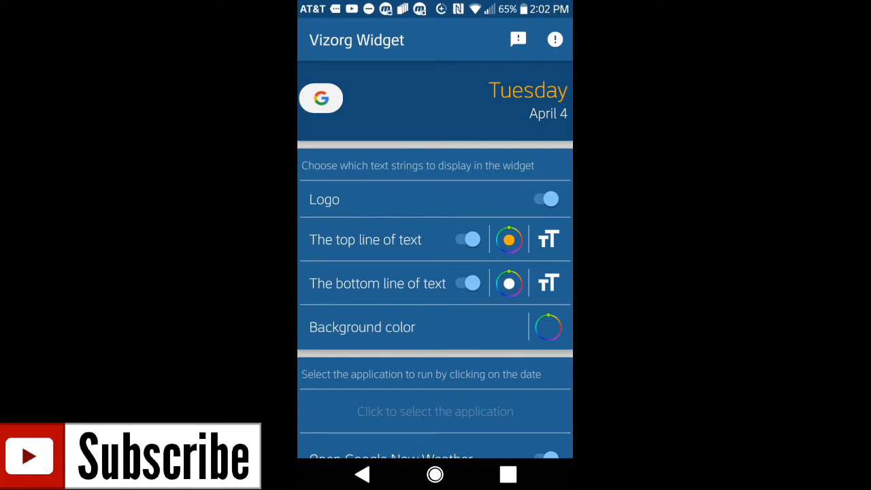
{"action": "scroll", "scroll_direction": "up", "scroll_amount": 3}
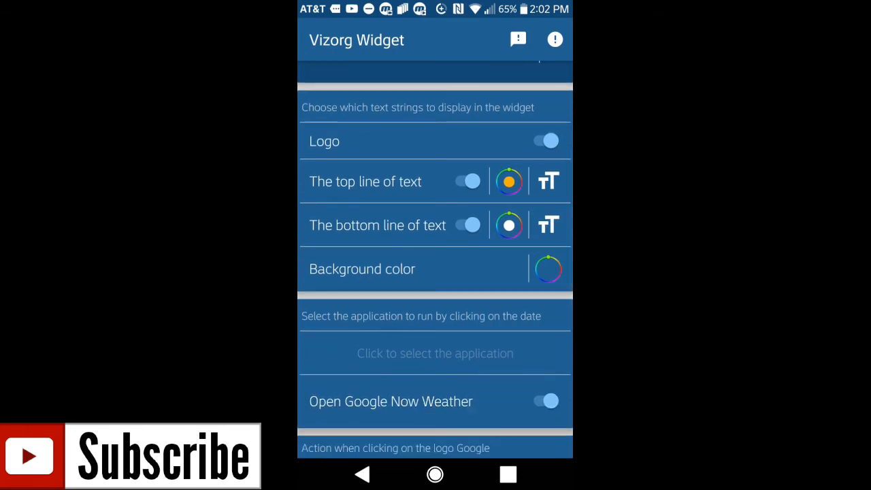
{"action": "left_click", "coordinate": [547, 268]}
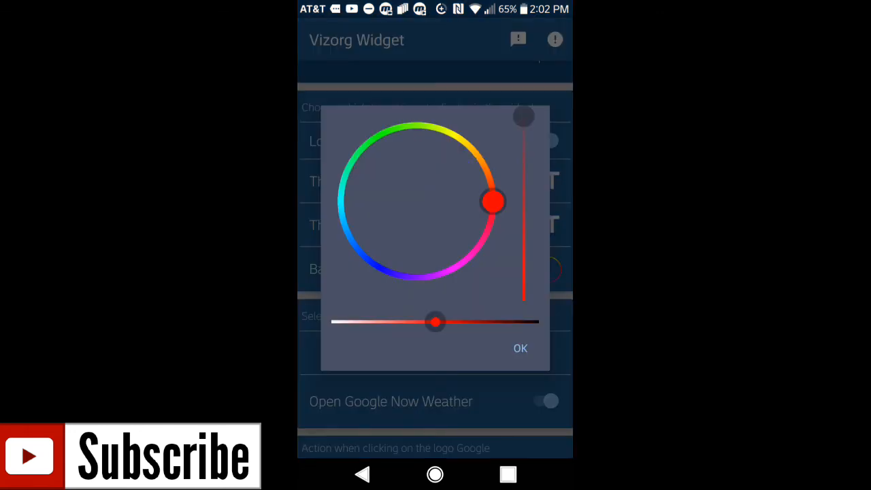
{"action": "left_click", "coordinate": [520, 348]}
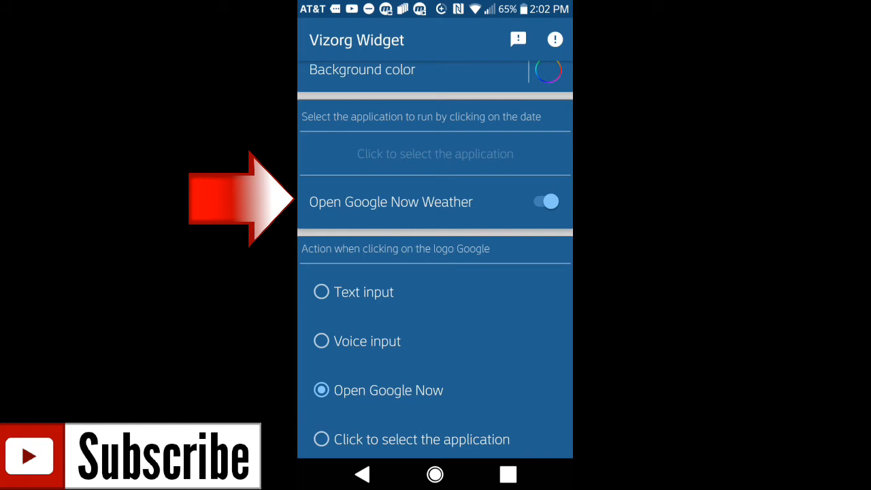
{"action": "left_click", "coordinate": [545, 201]}
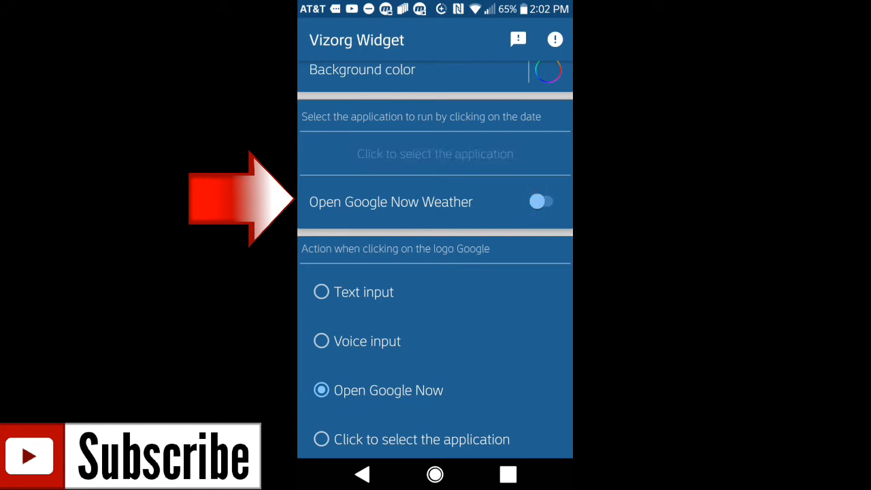
{"action": "left_click", "coordinate": [541, 201]}
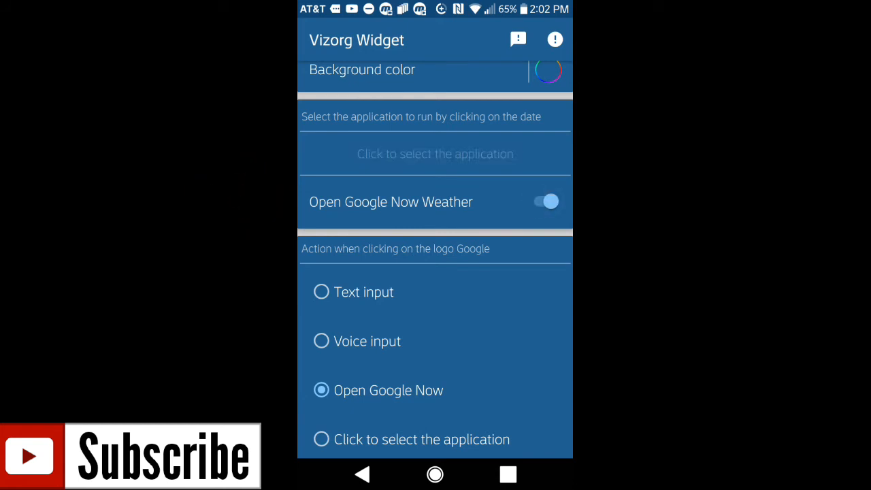
{"action": "scroll", "scroll_direction": "down", "scroll_amount": 3}
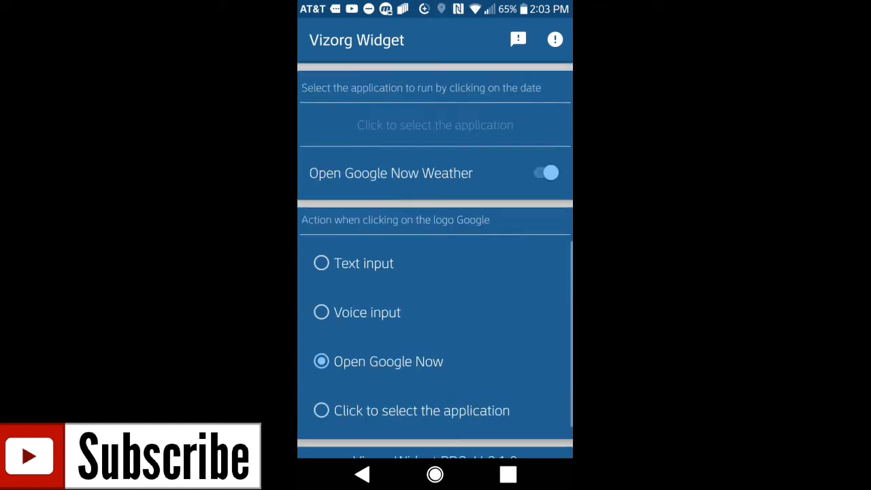
- Scroll up and down through the Vizorg Widget settings to review the final configuration
{"action": "scroll", "scroll_direction": "up", "scroll_amount": 3}
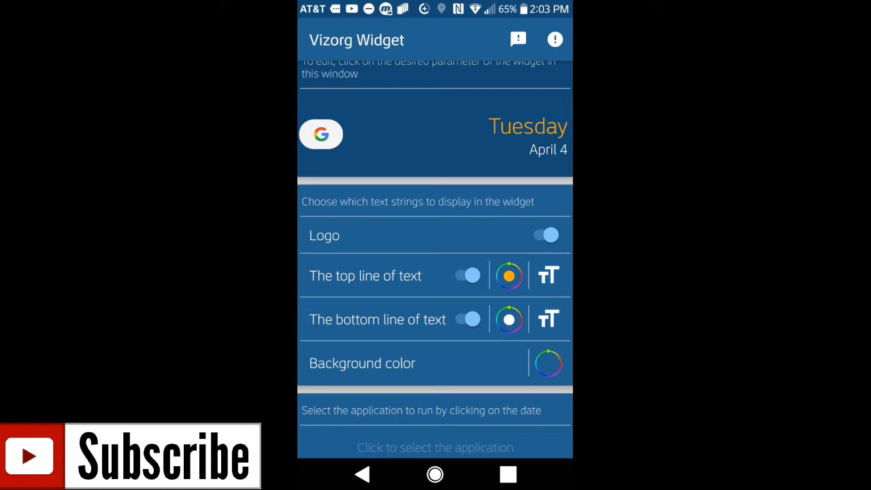
{"action": "scroll", "scroll_direction": "down", "scroll_amount": 3}
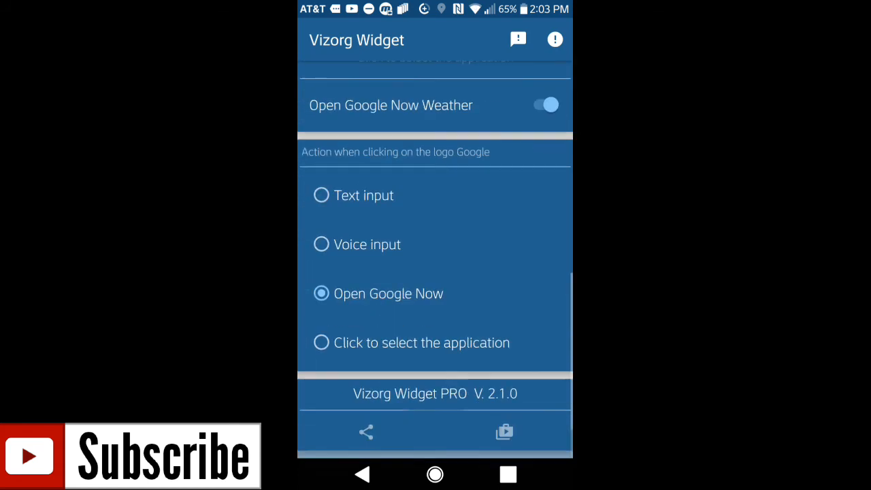
{"action": "scroll", "scroll_direction": "up", "scroll_amount": 3}
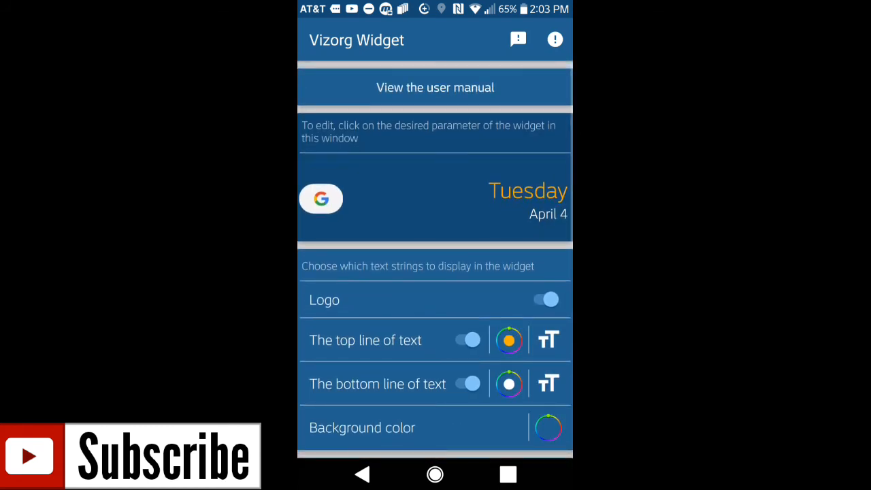
{"action": "scroll", "scroll_direction": "down", "scroll_amount": 3}
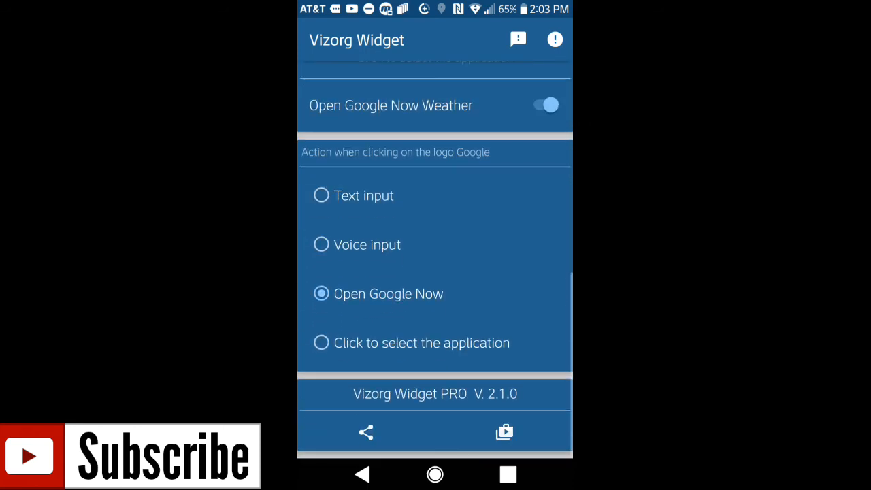
{"action": "scroll", "scroll_direction": "up", "scroll_amount": 3}
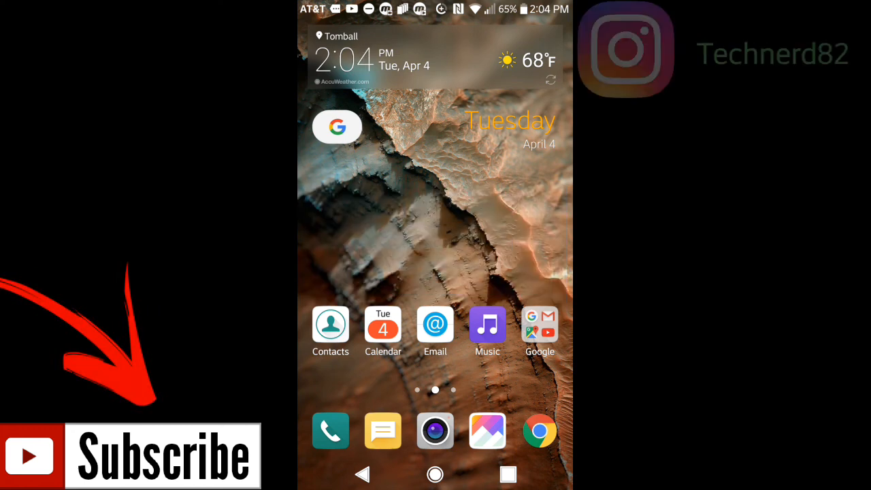
{"action": "left_click", "coordinate": [539, 326]}
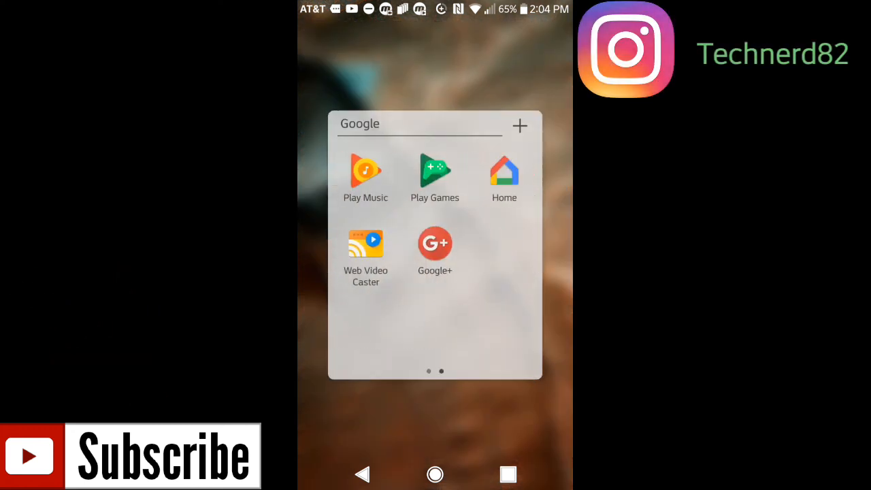
{"action": "left_click", "coordinate": [435, 243]}
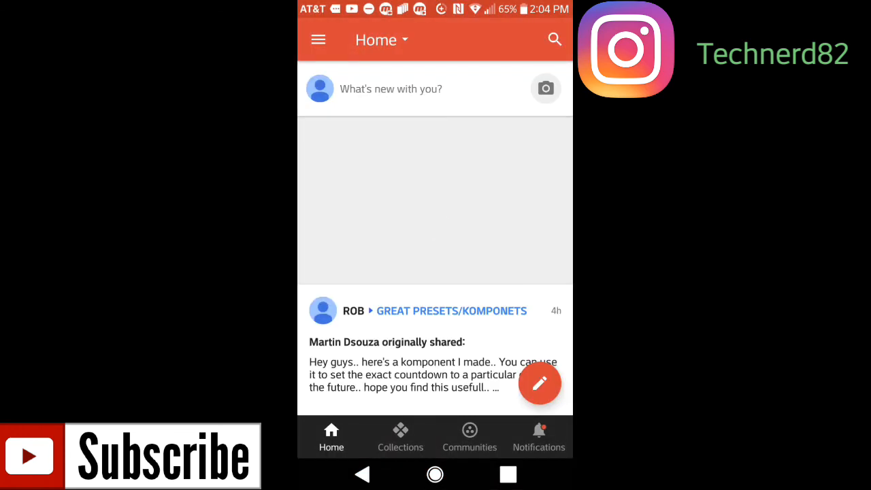
{"action": "left_click", "coordinate": [470, 435]}
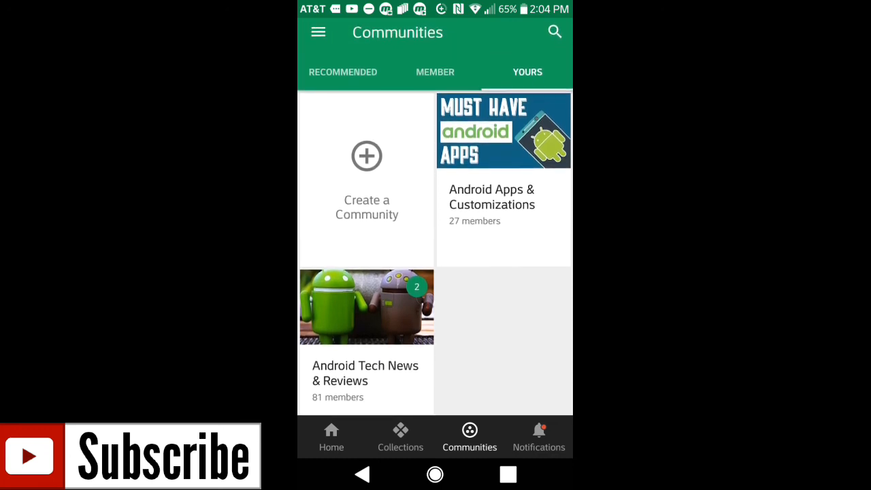
{"action": "left_click", "coordinate": [434, 474]}
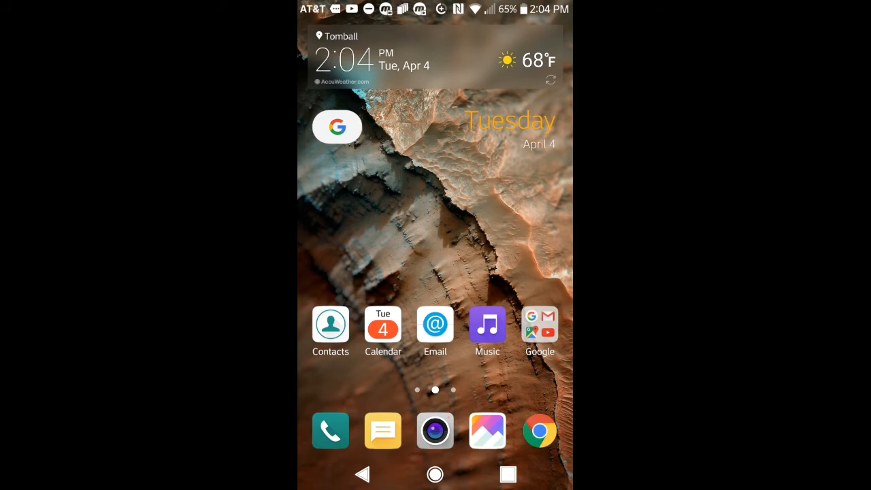